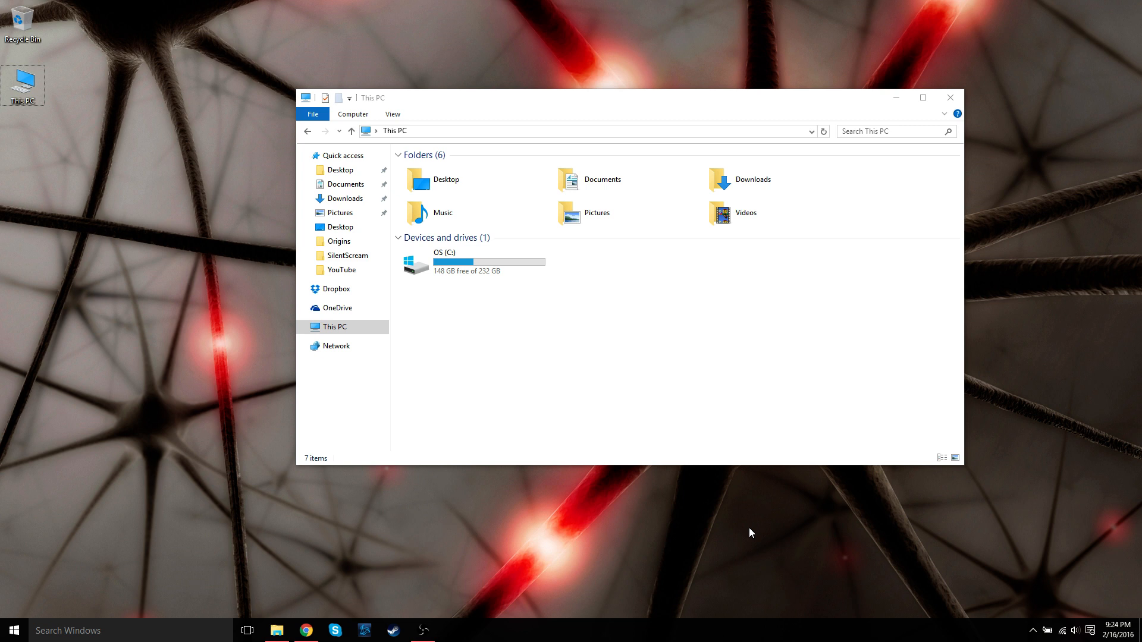
pyautogui.moveTo(472, 302)
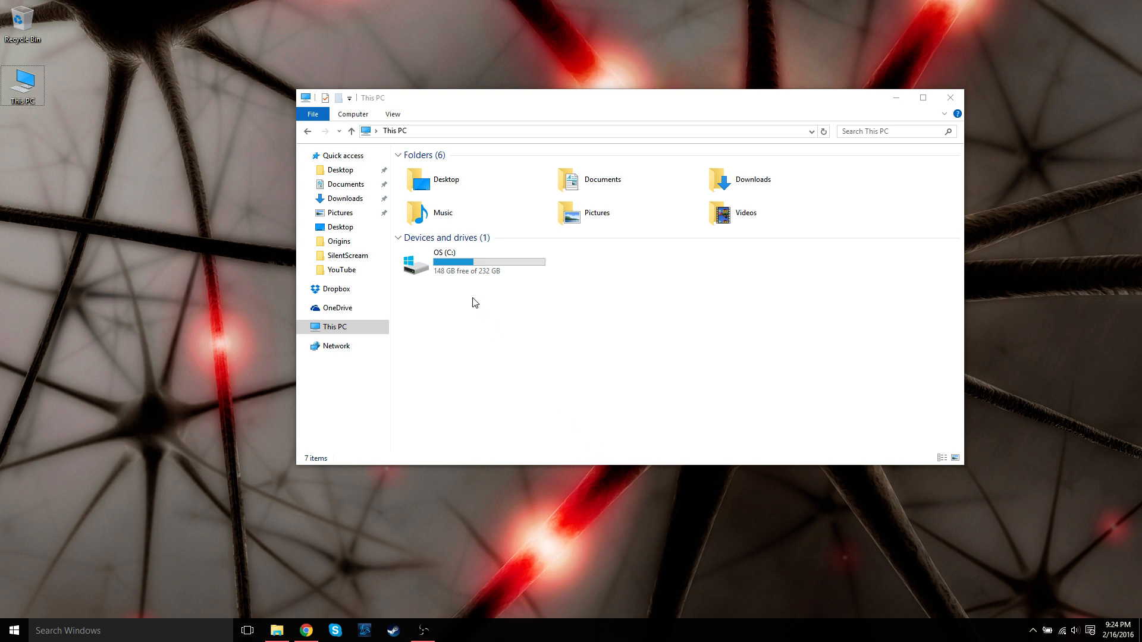
# Navigate from This PC into C: > Program Files (x86) > StarCraft II > Support
pyautogui.click(473, 261)
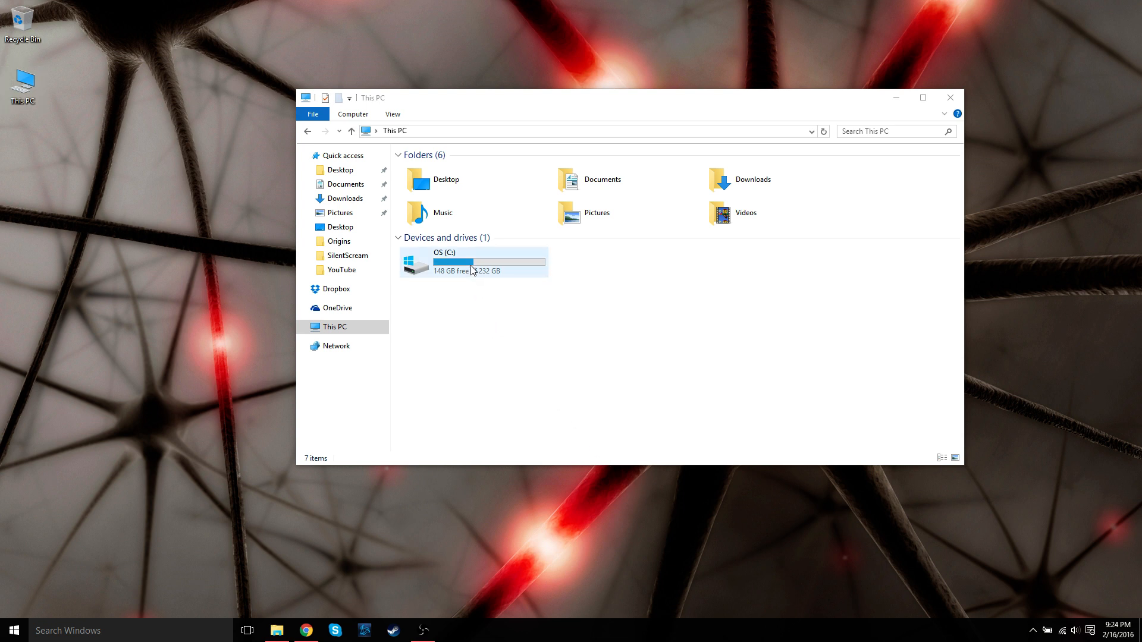
pyautogui.doubleClick(443, 261)
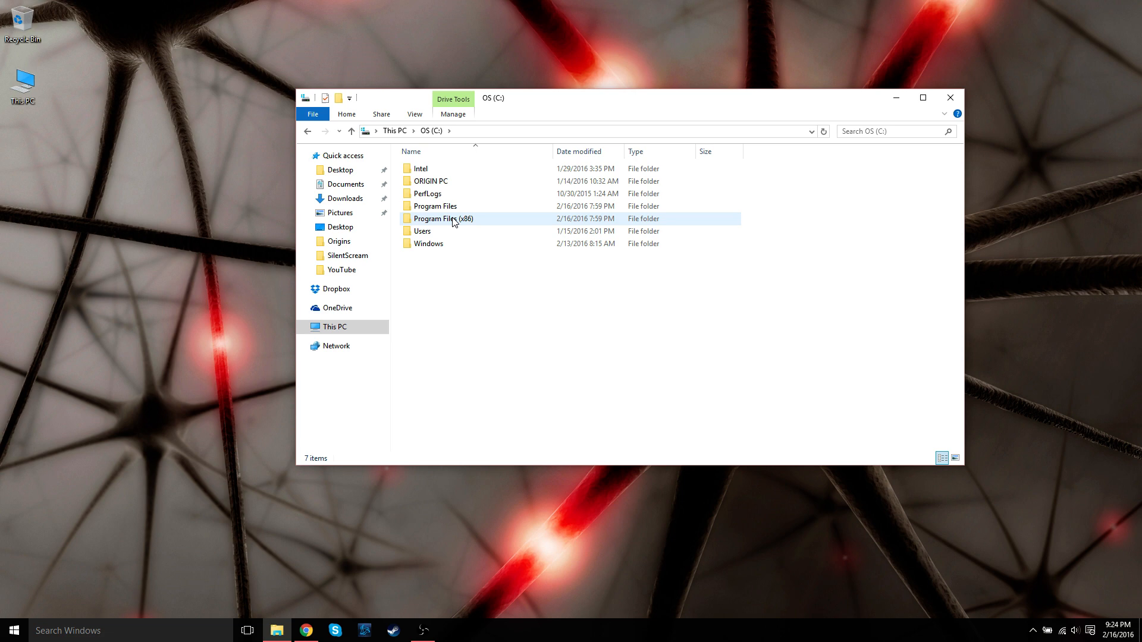
pyautogui.doubleClick(444, 219)
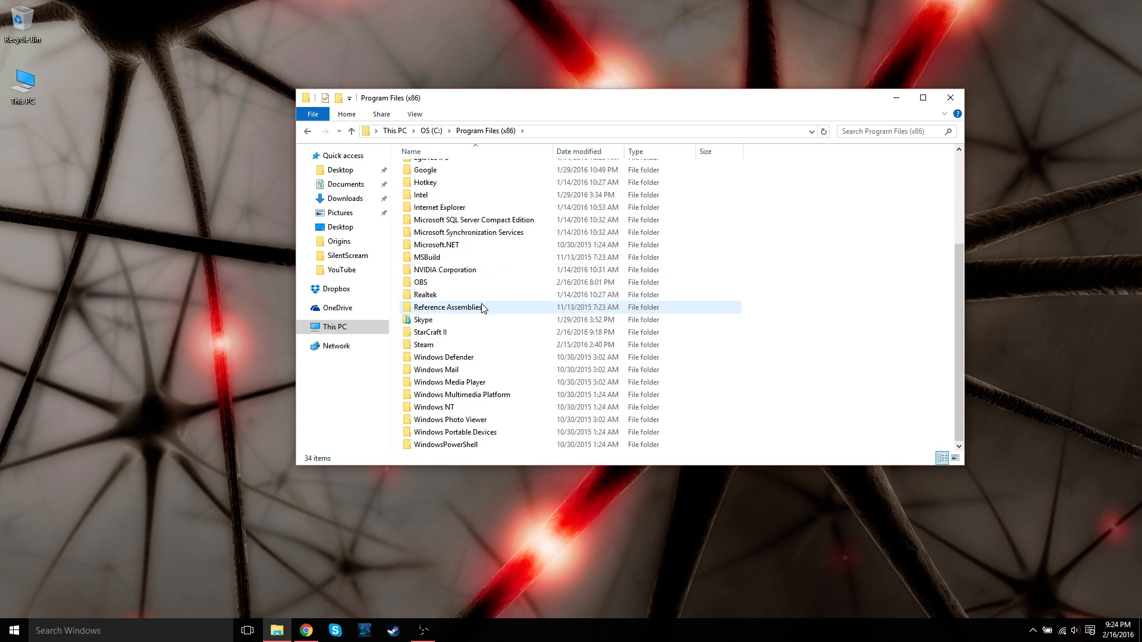
pyautogui.doubleClick(430, 332)
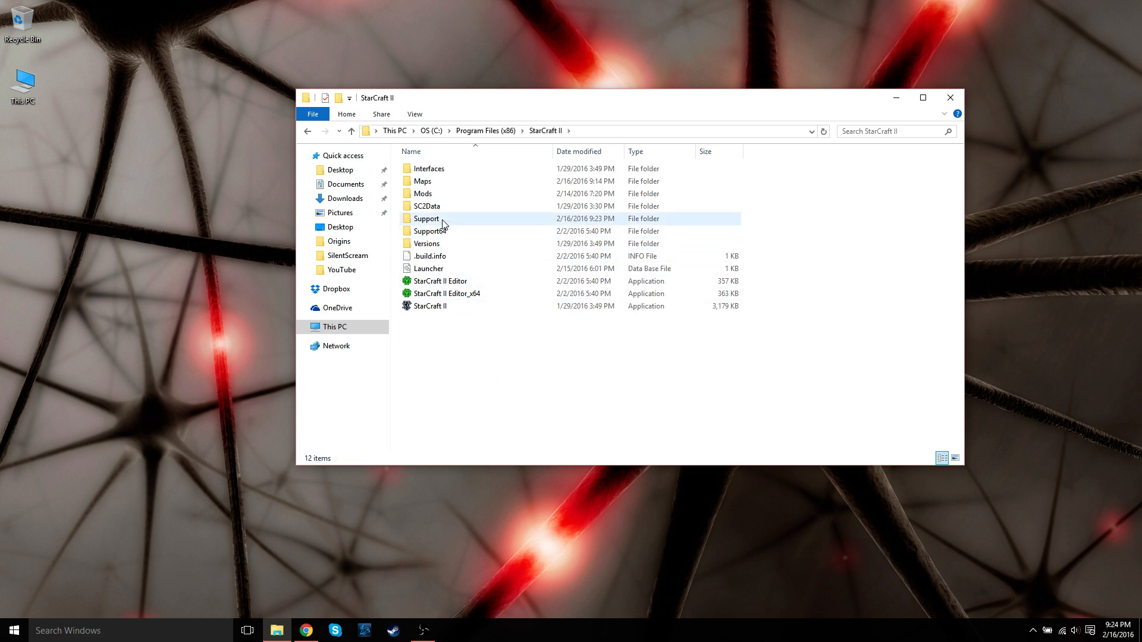
pyautogui.doubleClick(426, 219)
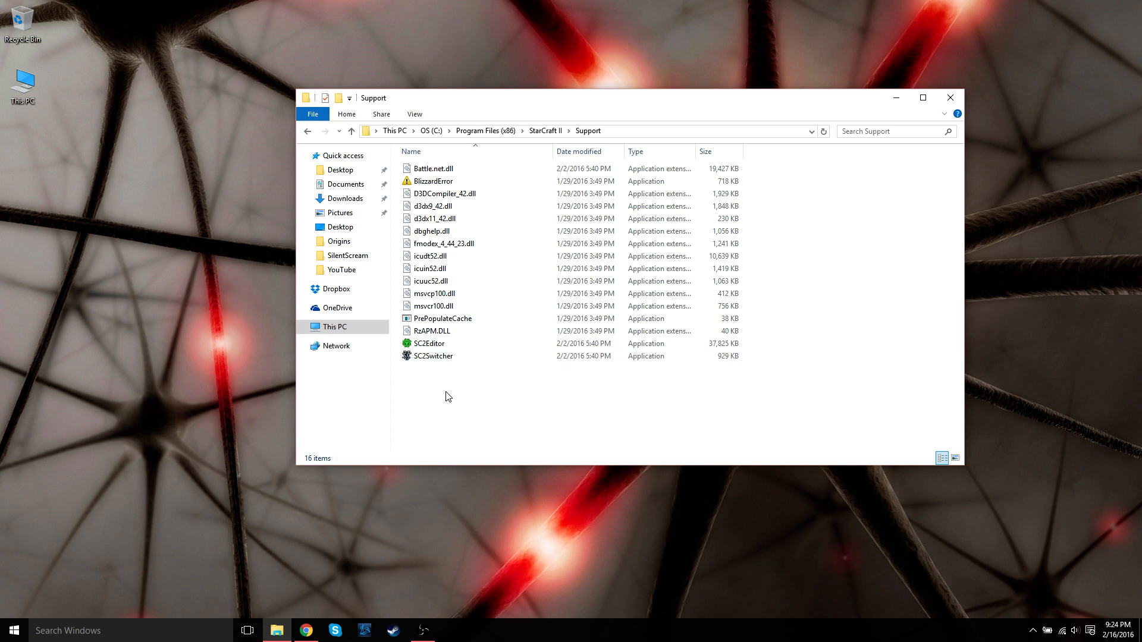
# Send an SC2Switcher shortcut from the Support folder to the desktop
pyautogui.click(433, 355)
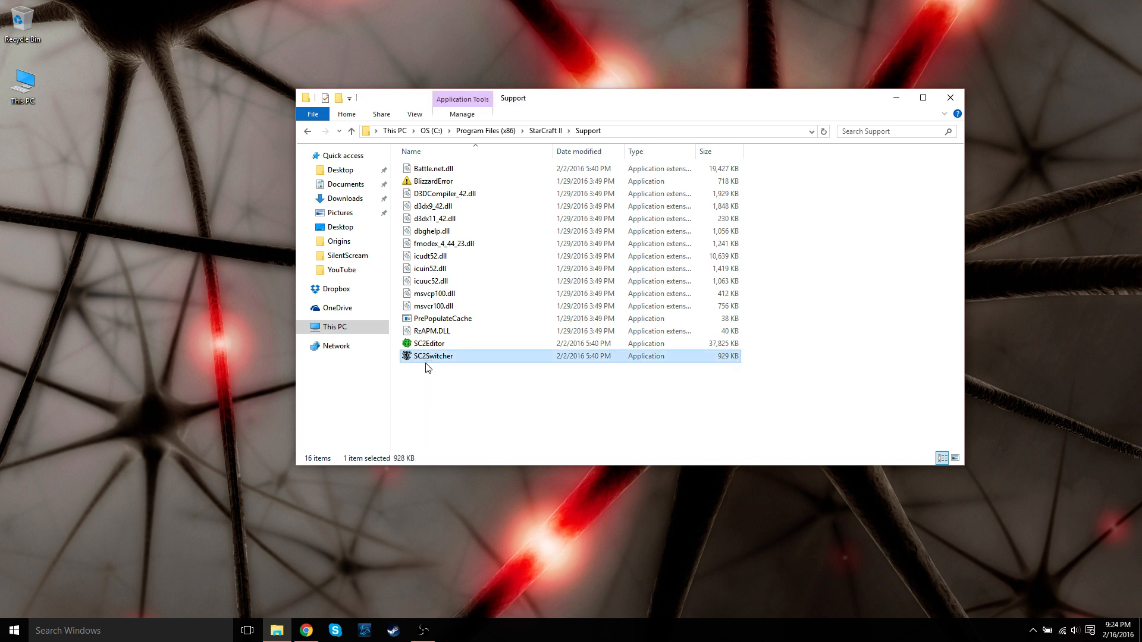
pyautogui.rightClick(432, 355)
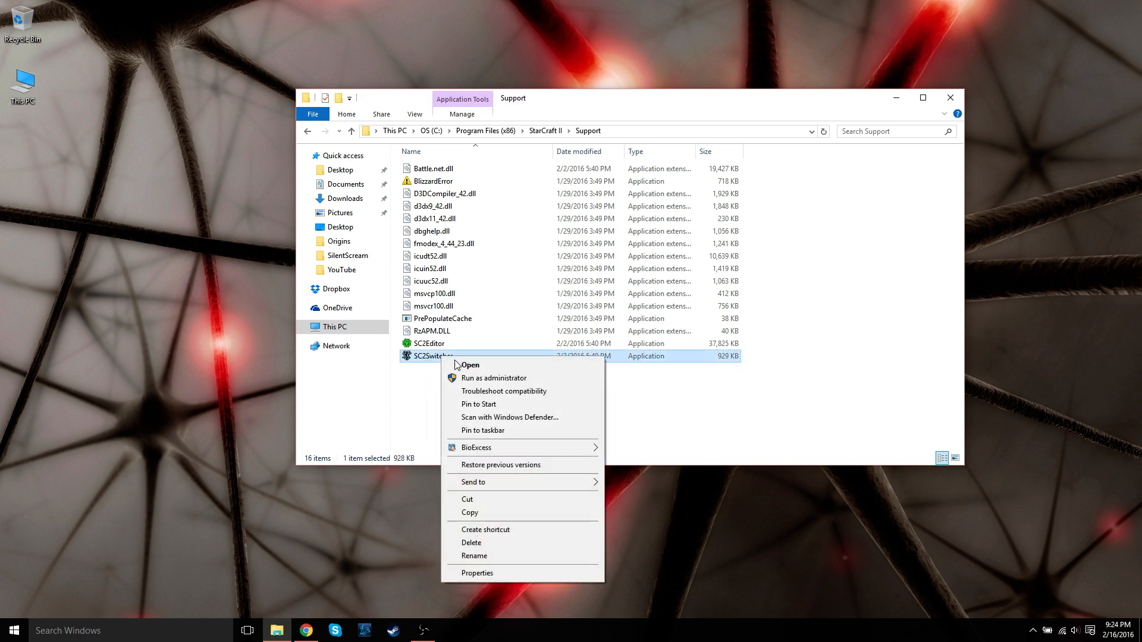
pyautogui.click(486, 528)
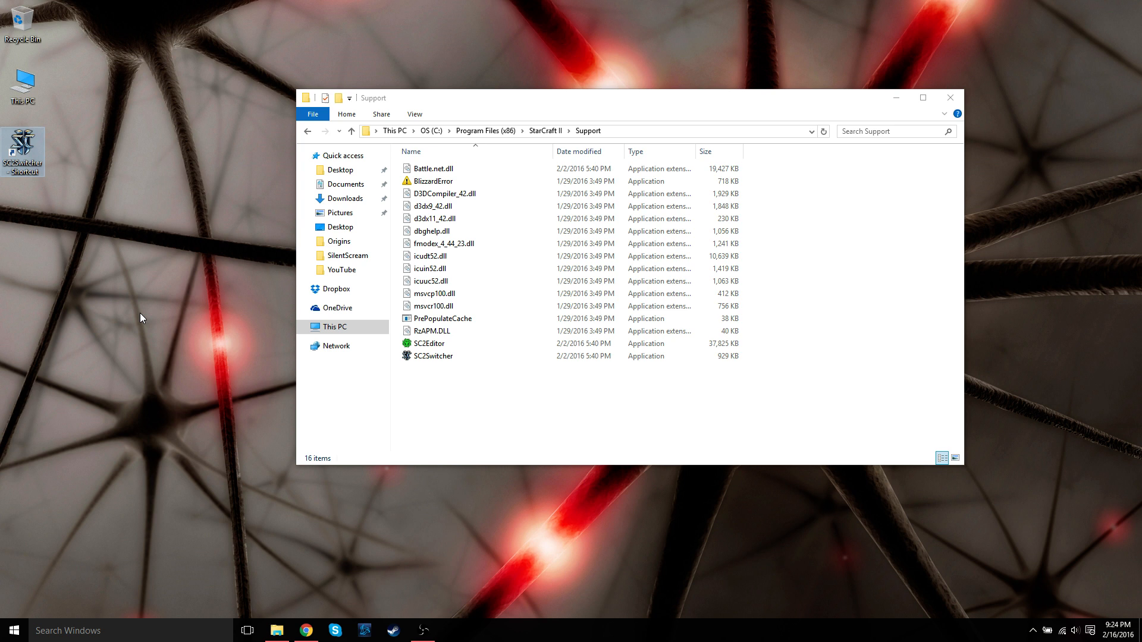
pyautogui.moveTo(10, 180)
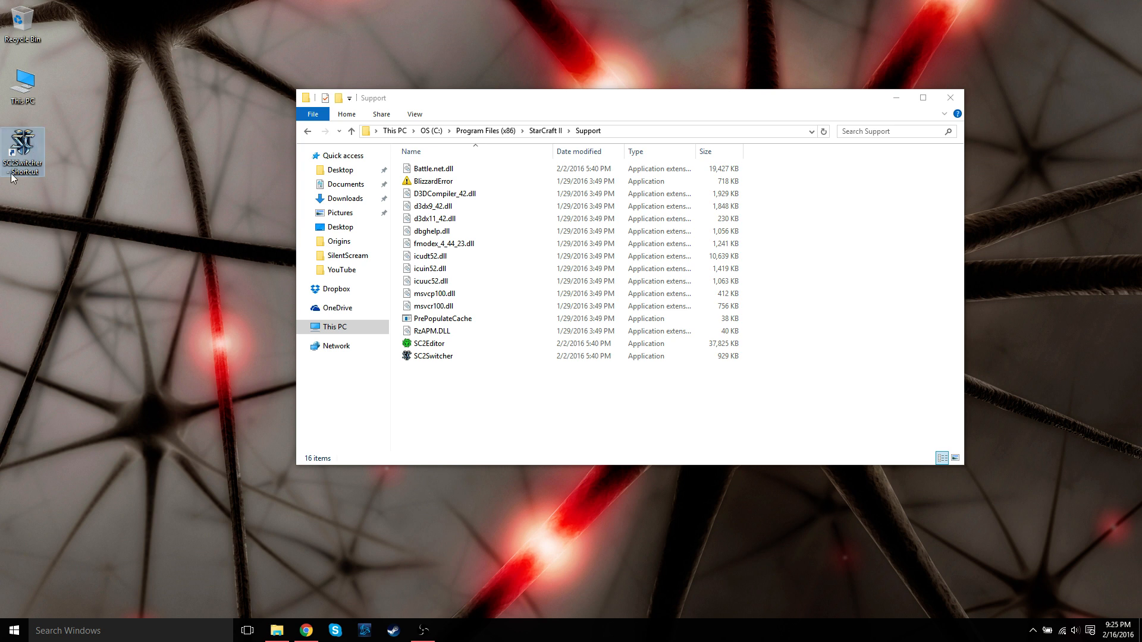
pyautogui.moveTo(114, 221)
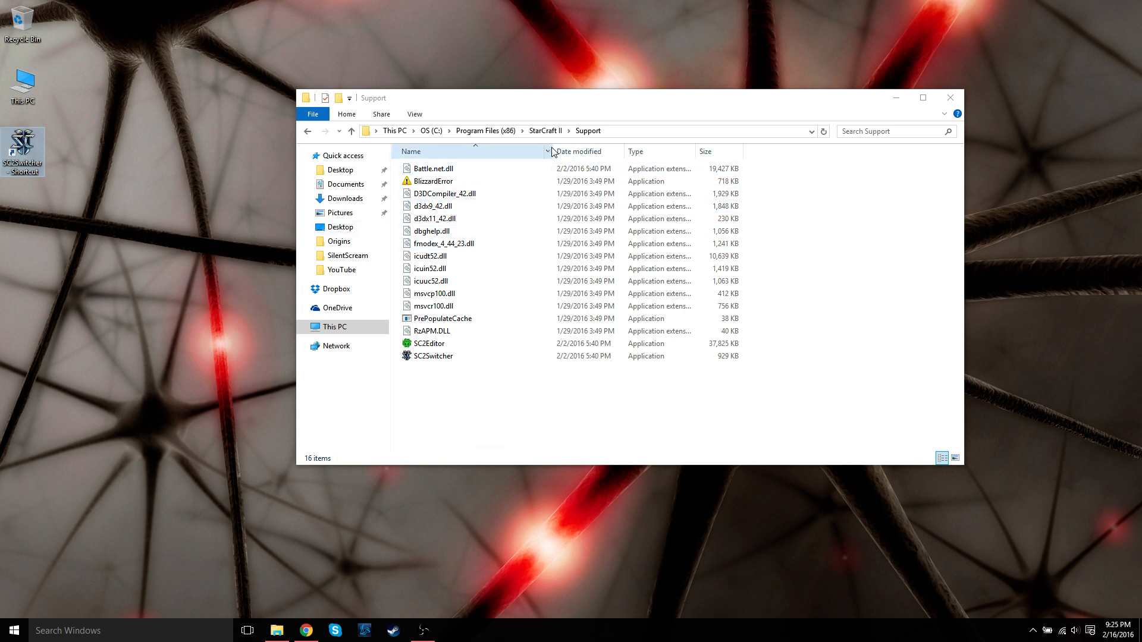
# Go up to StarCraft II, enter the Maps folder and select the Annihilation folder
pyautogui.click(543, 131)
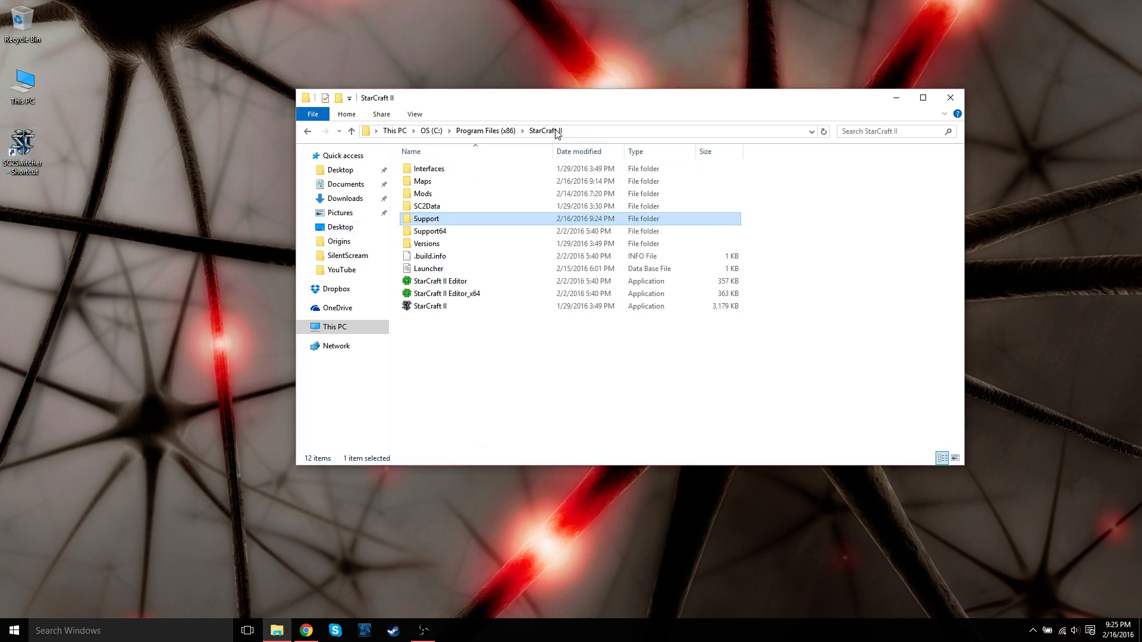
pyautogui.moveTo(437, 185)
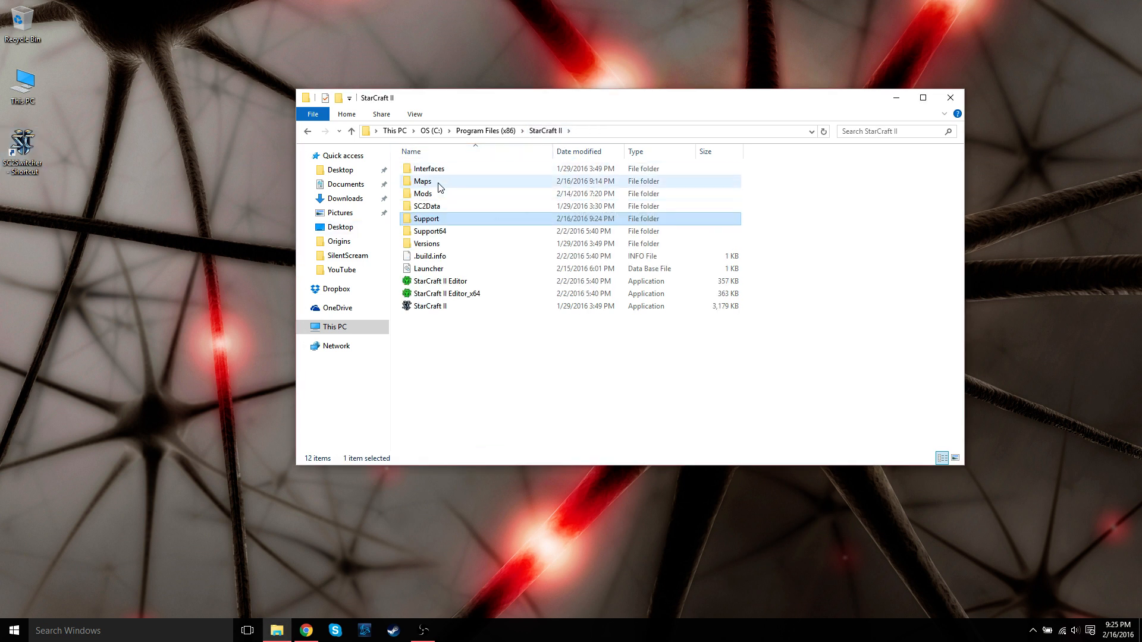
pyautogui.doubleClick(422, 181)
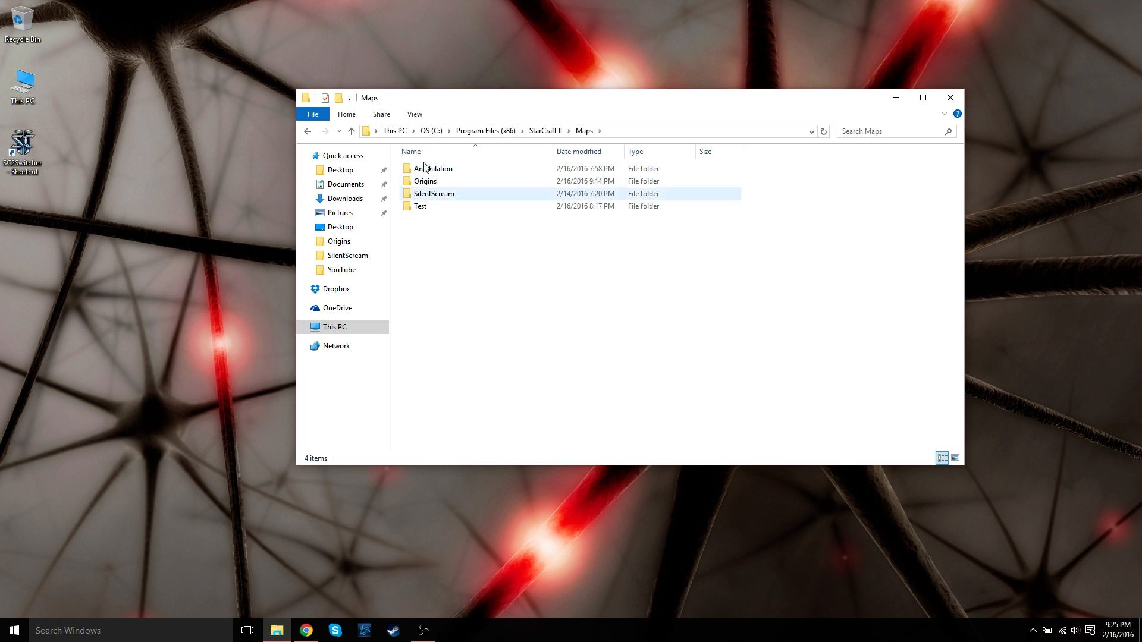
pyautogui.click(520, 297)
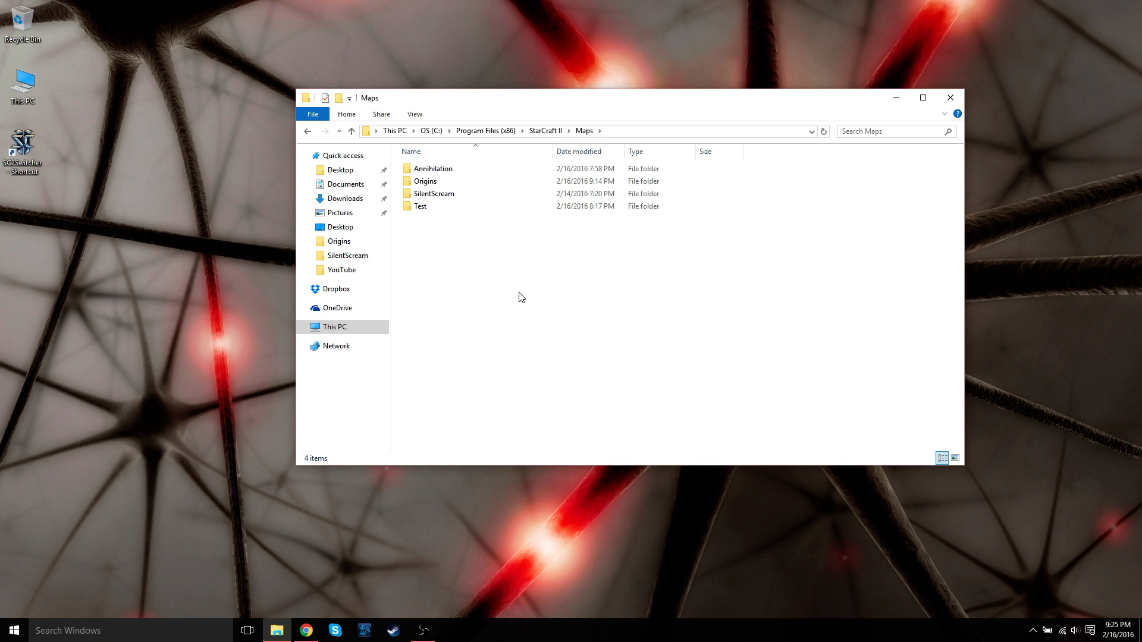
pyautogui.click(432, 167)
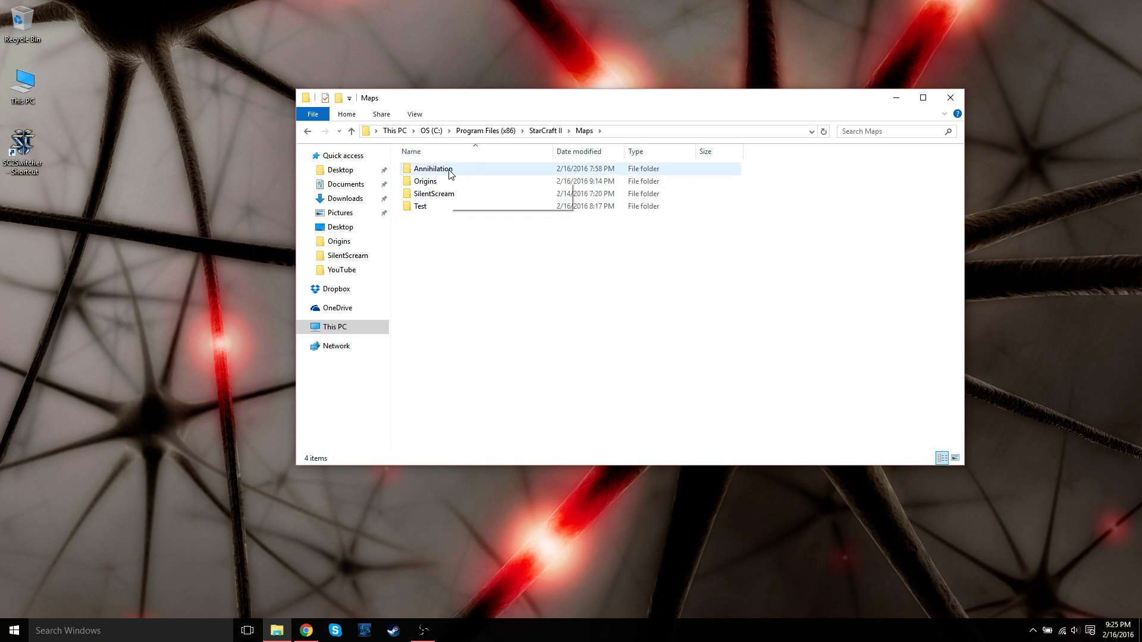
# Drag 'Annihilation 14 - The First Step' from the Annihilation folder onto the SC2Switcher shortcut to launch it
pyautogui.doubleClick(432, 168)
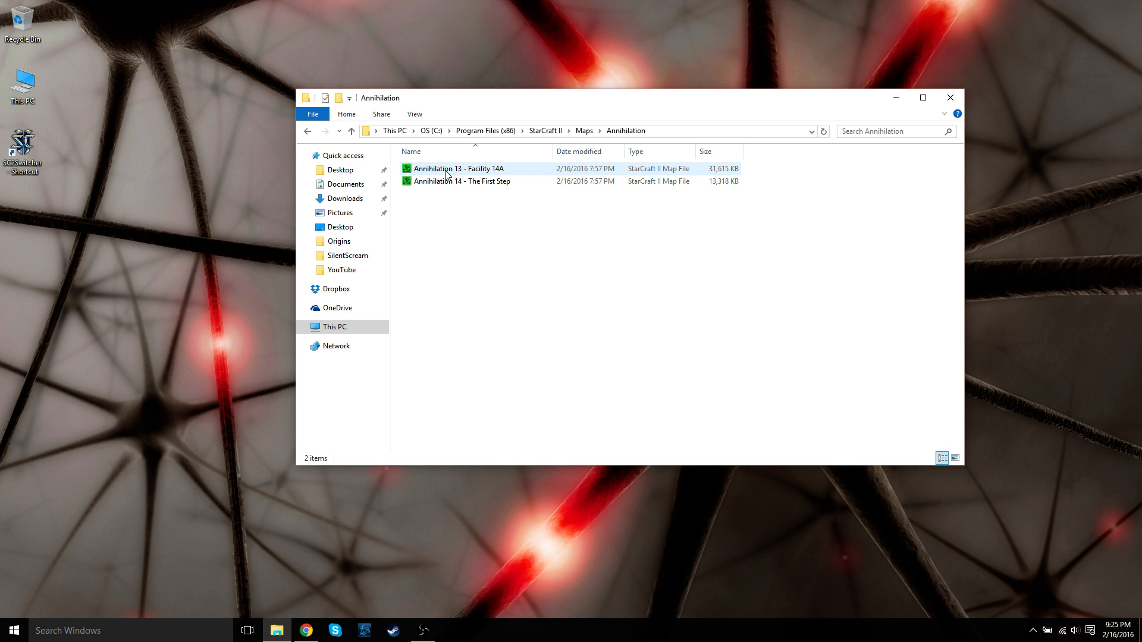
pyautogui.click(424, 208)
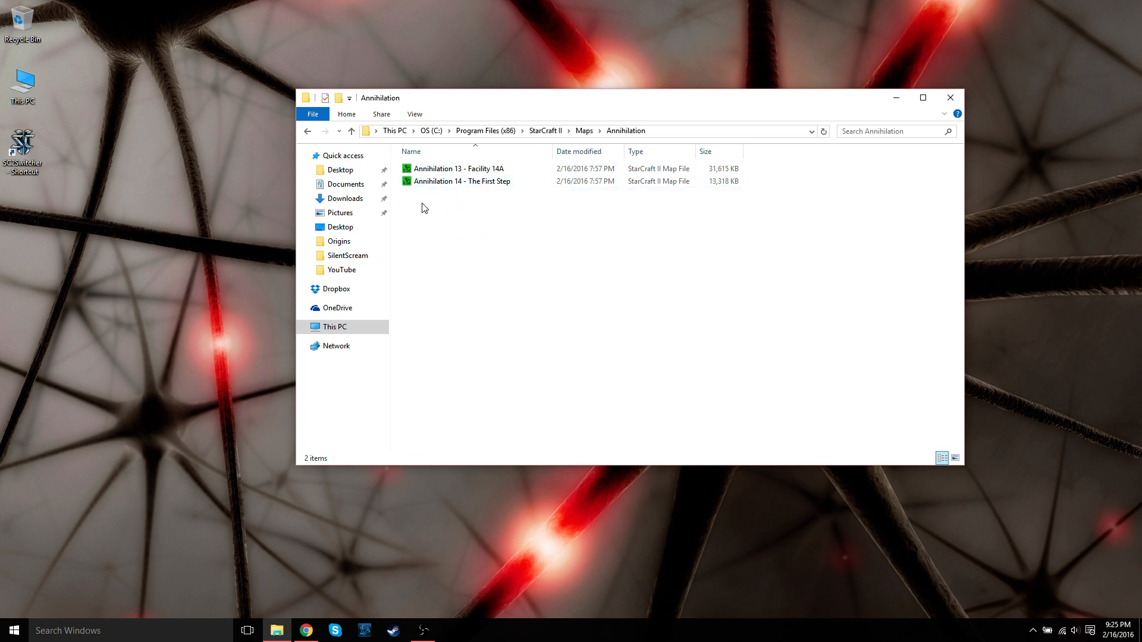
pyautogui.click(462, 181)
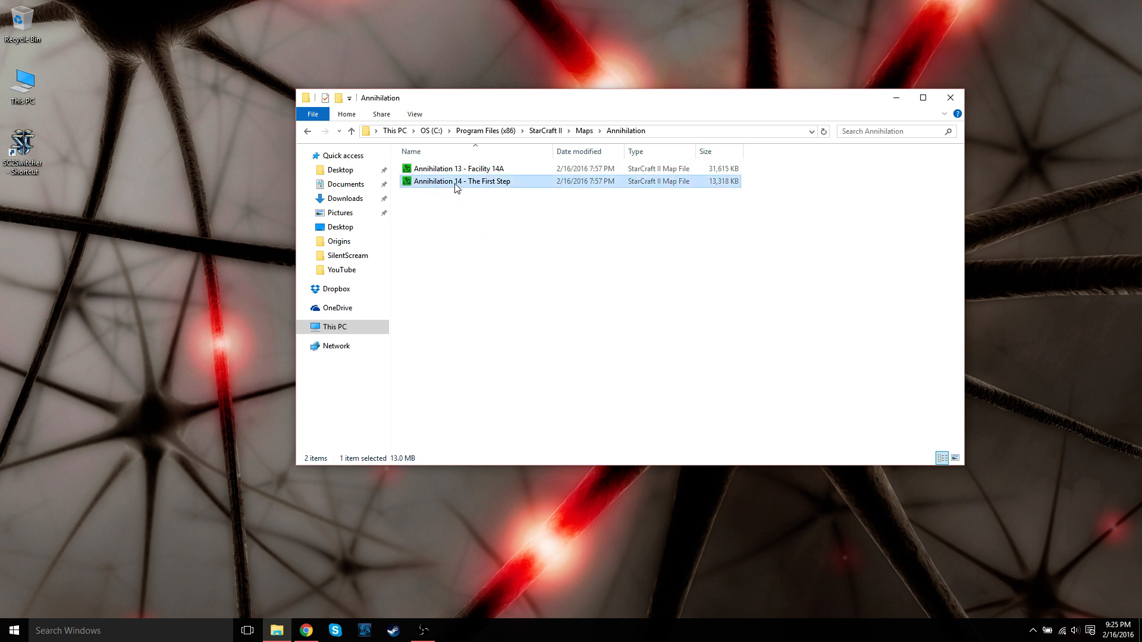
pyautogui.moveTo(463, 181); pyautogui.dragTo(178, 200)
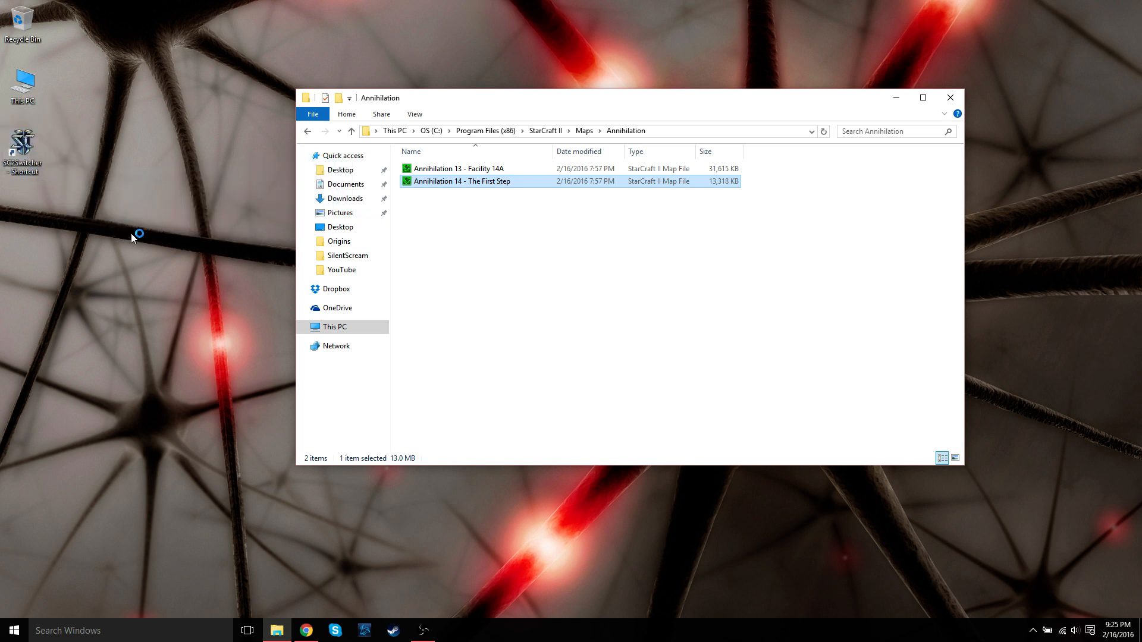
pyautogui.doubleClick(461, 181)
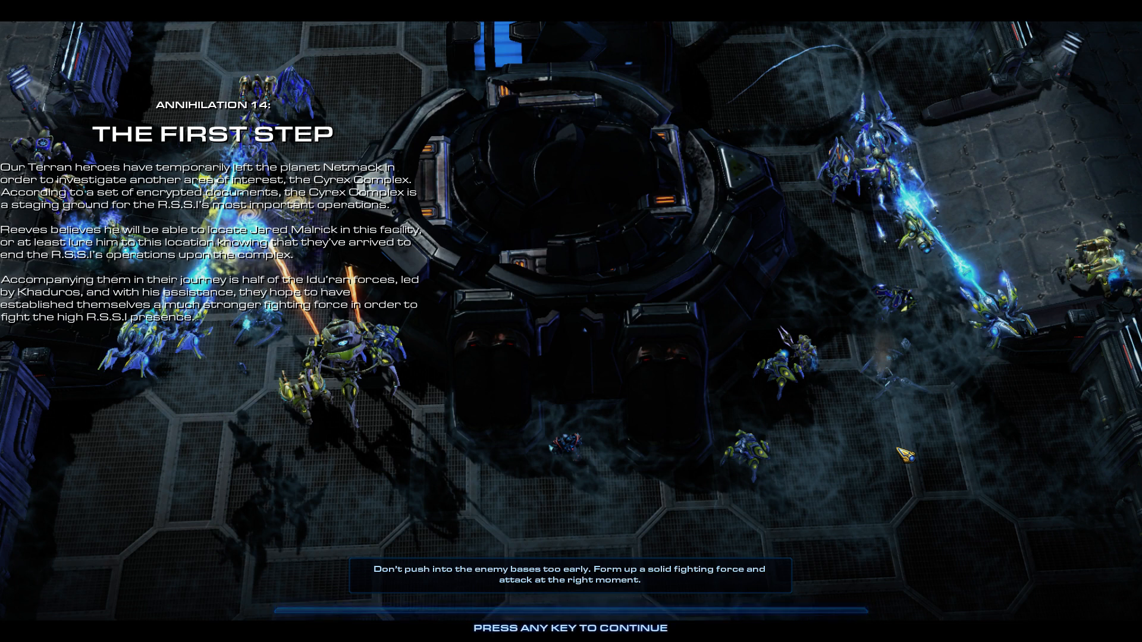
pyautogui.moveTo(928, 447)
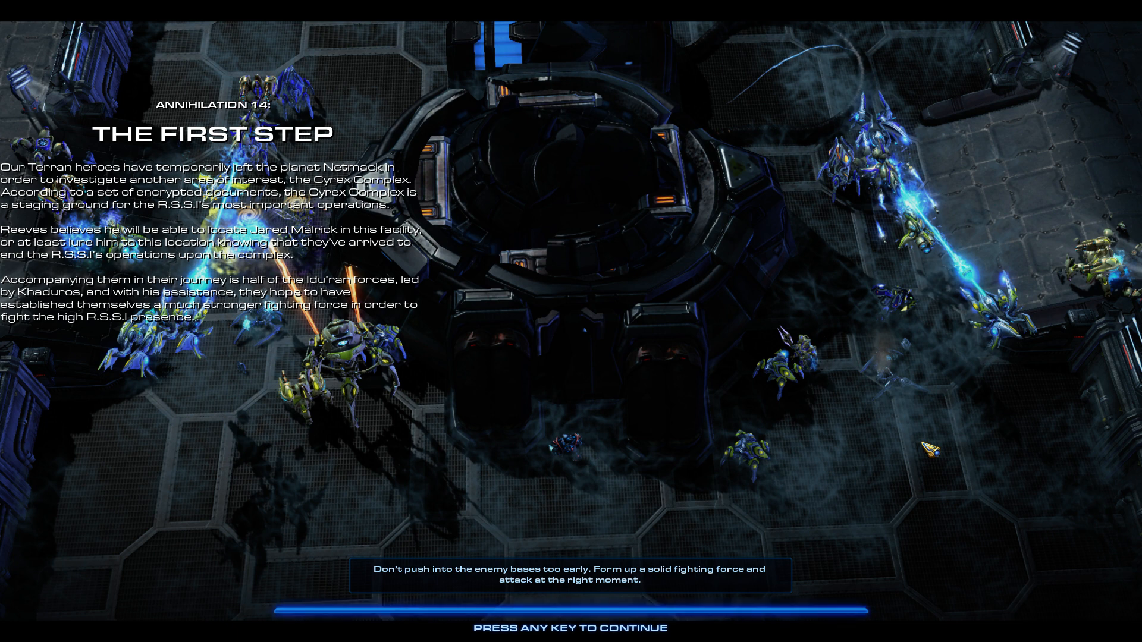
pyautogui.moveTo(969, 489)
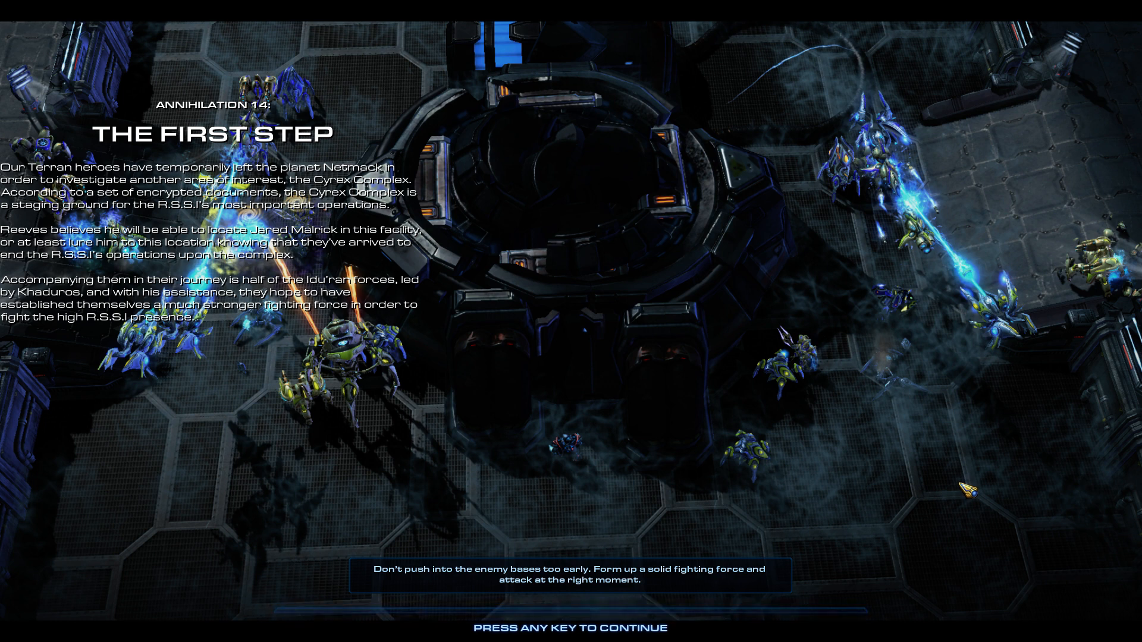